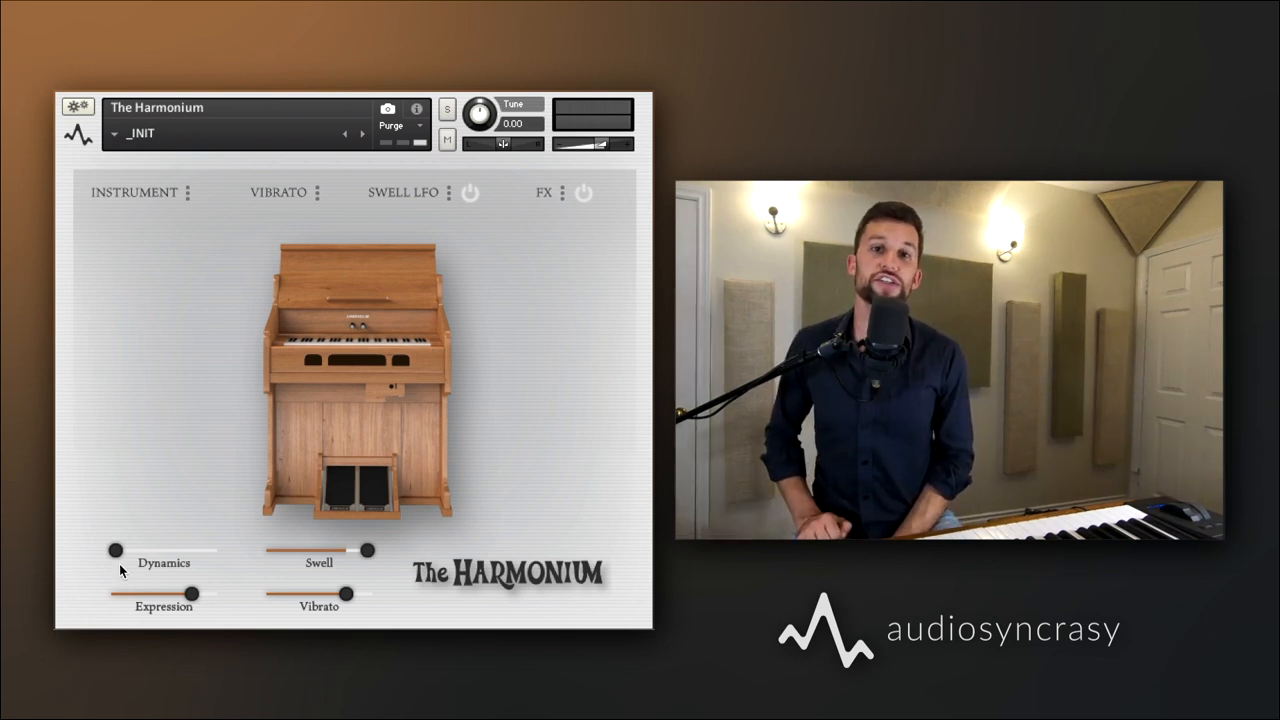
# - Sweep the Dynamics slider up, then return it to its minimum
pyautogui.moveTo(117, 550); pyautogui.dragTo(180, 550)
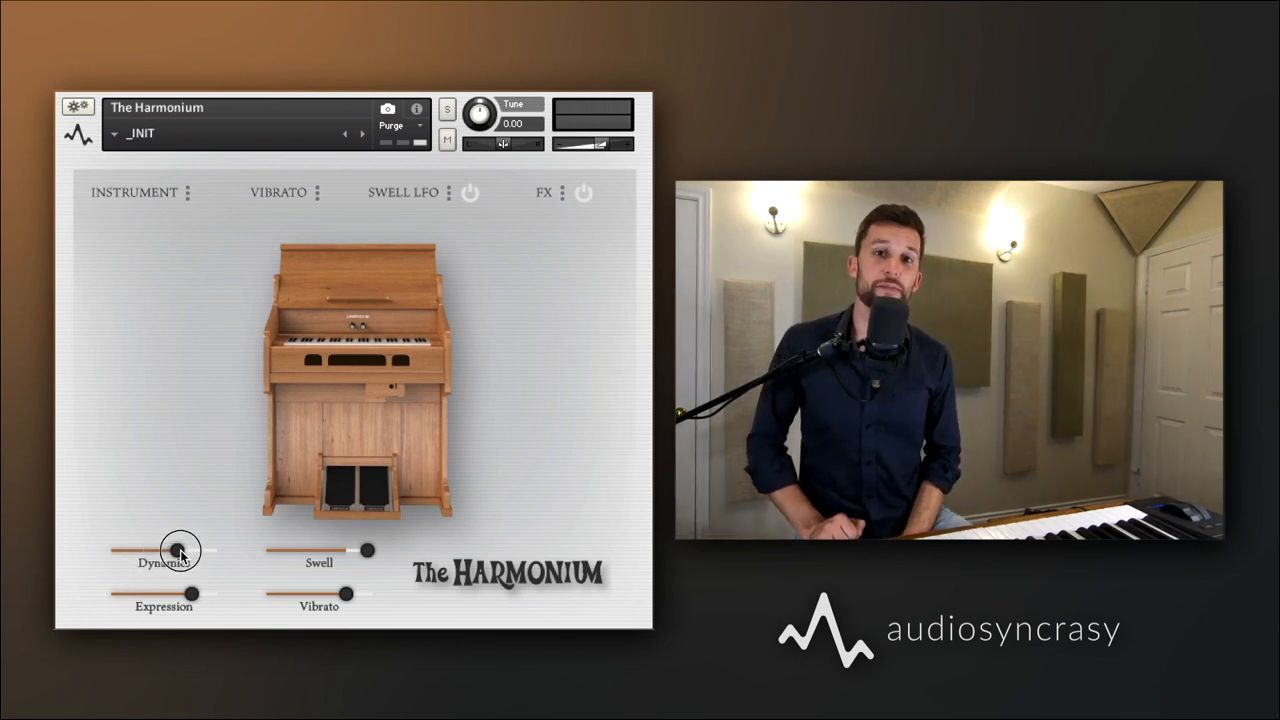
pyautogui.moveTo(182, 550); pyautogui.dragTo(210, 550)
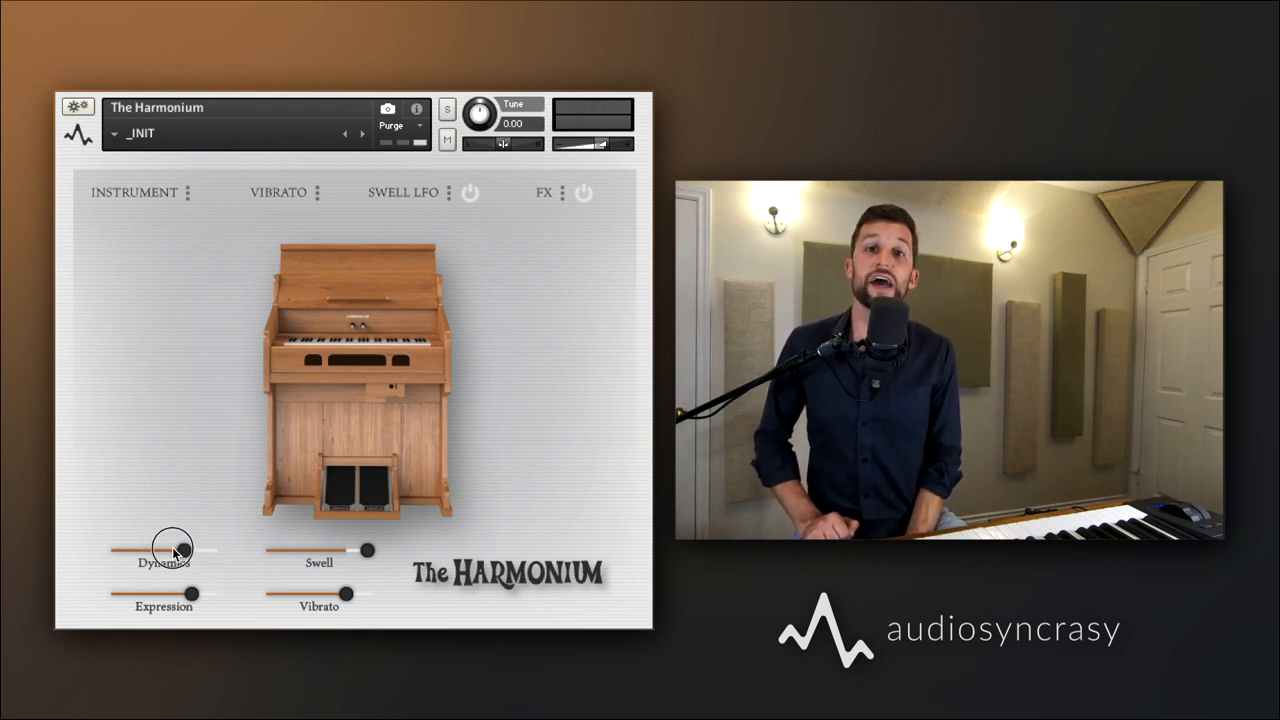
pyautogui.moveTo(175, 550); pyautogui.dragTo(115, 550)
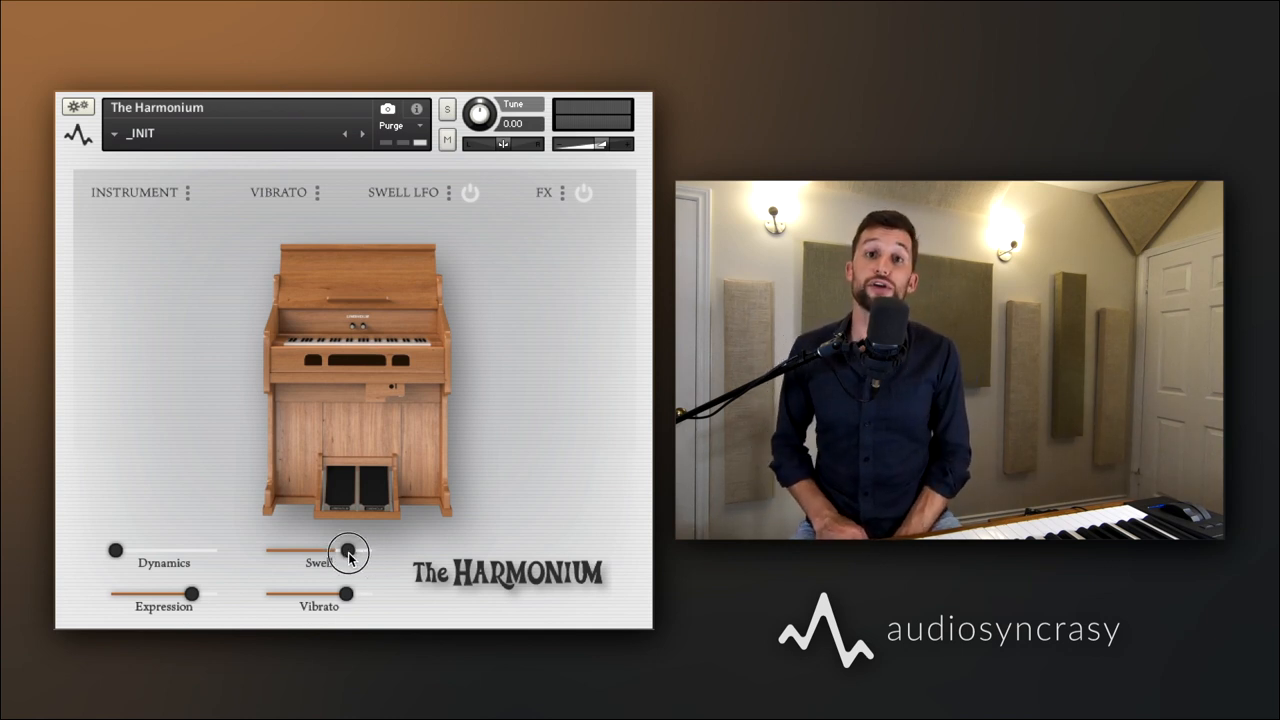
# - Drop Swell and restore it to full, view the Swell LFO panel, and set Vibrato to zero
pyautogui.moveTo(348, 554); pyautogui.dragTo(268, 554)
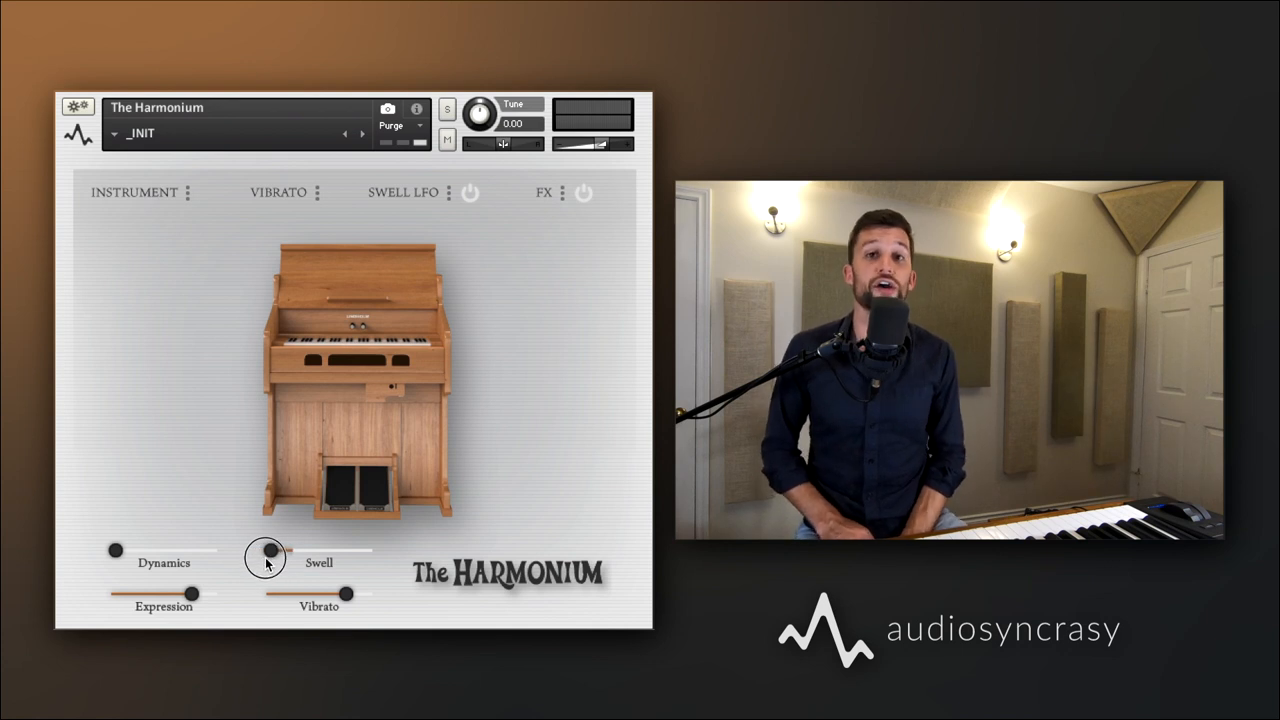
pyautogui.moveTo(265, 550); pyautogui.dragTo(367, 550)
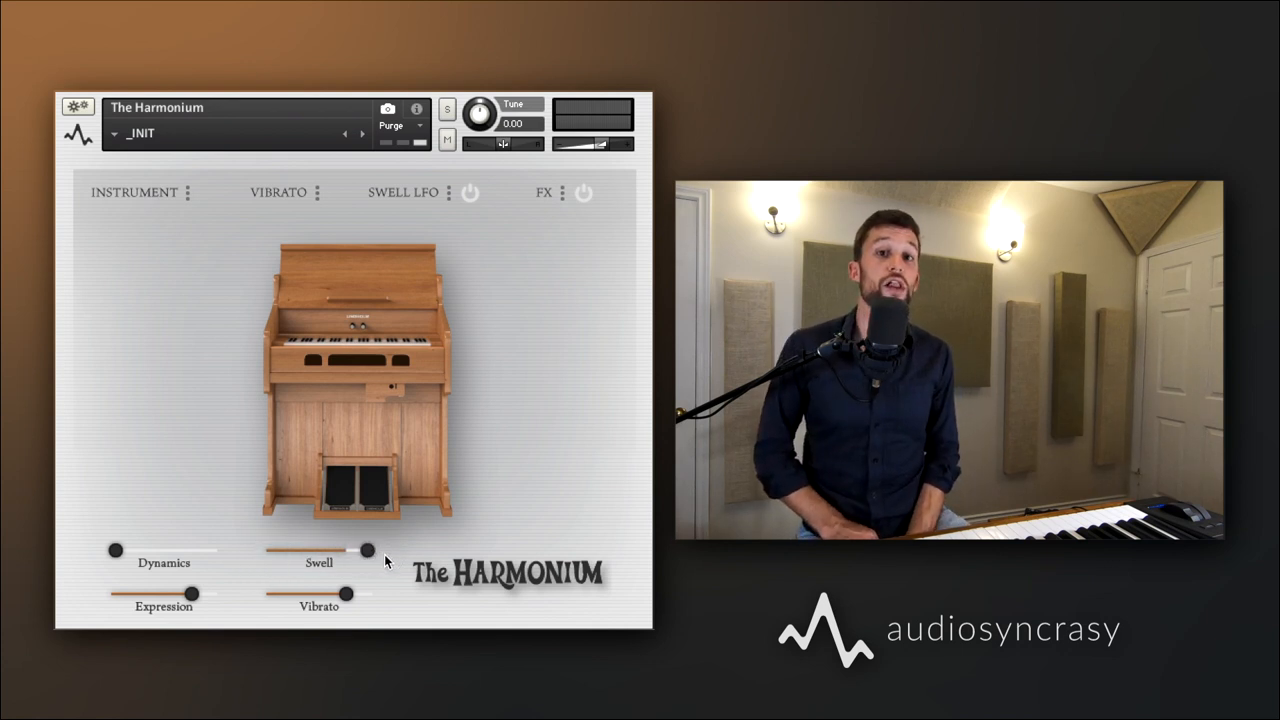
pyautogui.click(402, 192)
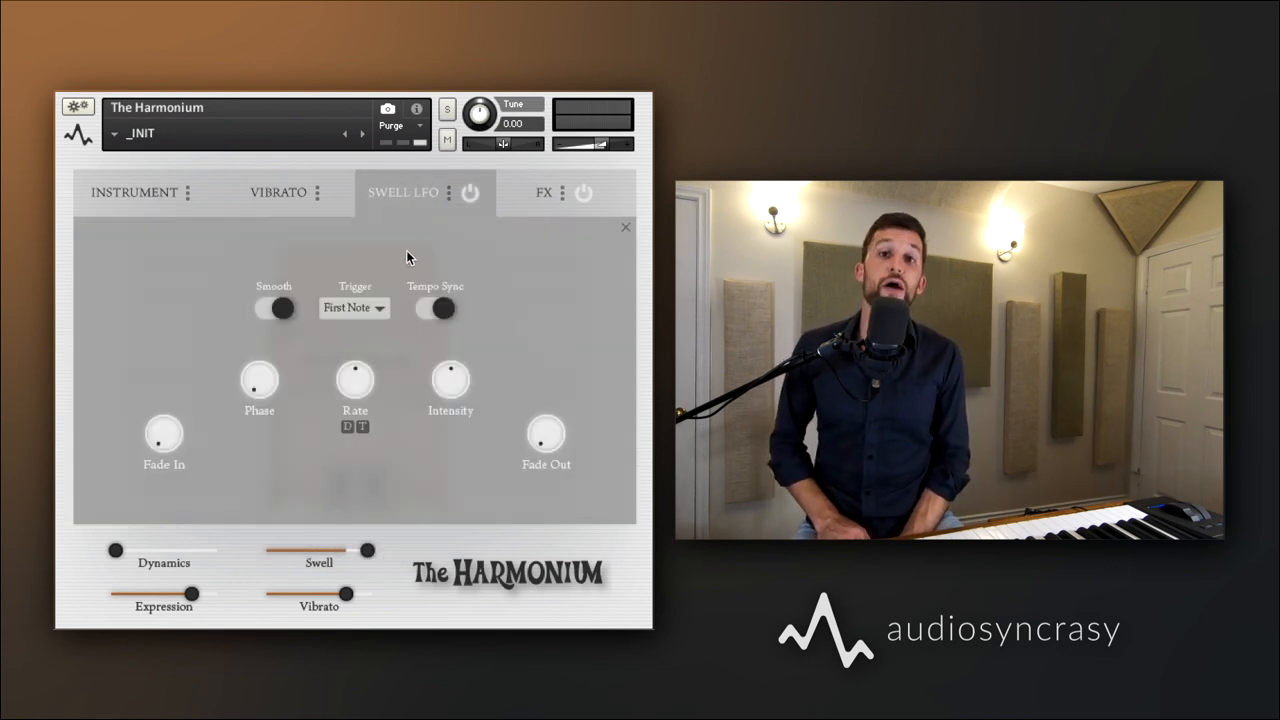
pyautogui.click(625, 227)
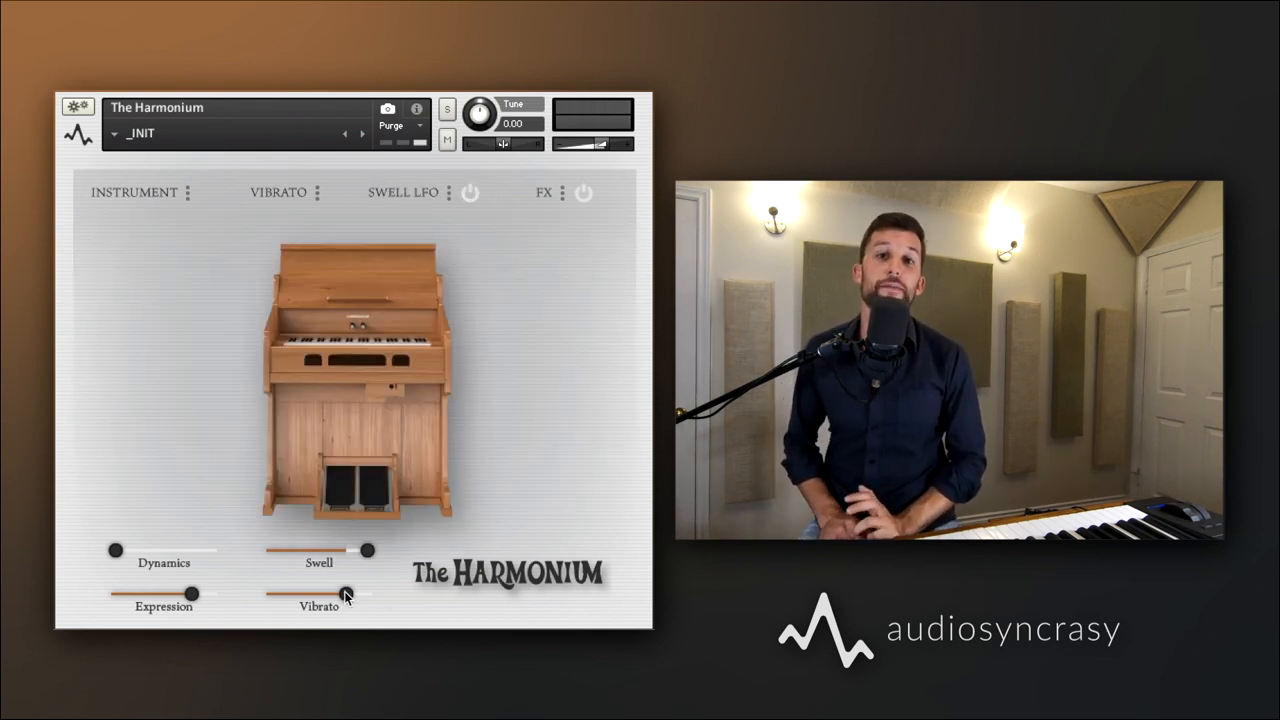
pyautogui.moveTo(347, 594); pyautogui.dragTo(280, 597)
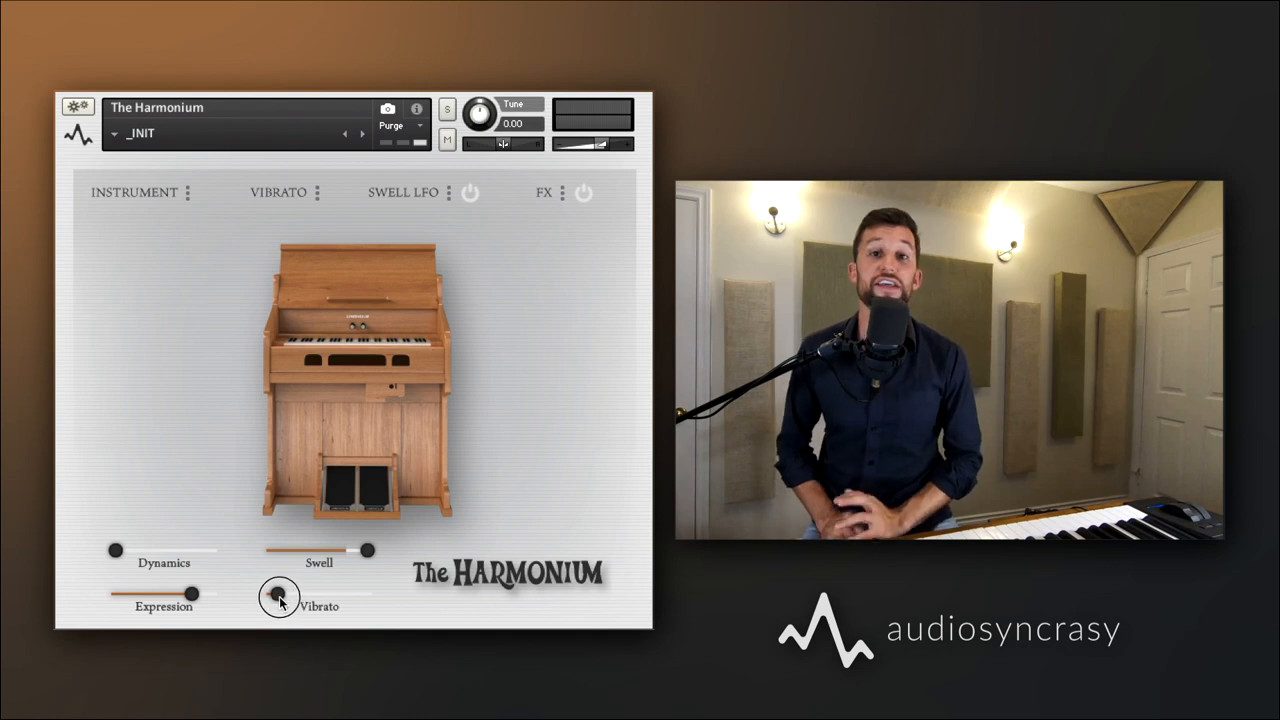